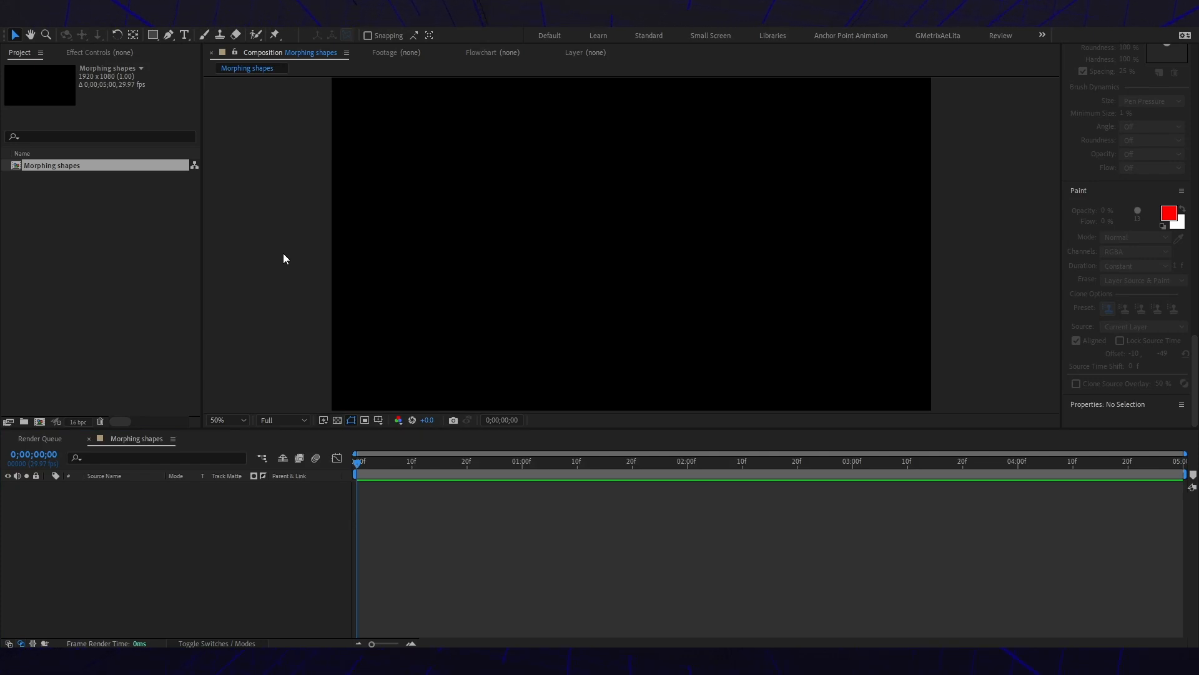
{"action": "mouse_move", "coordinate": [307, 131]}
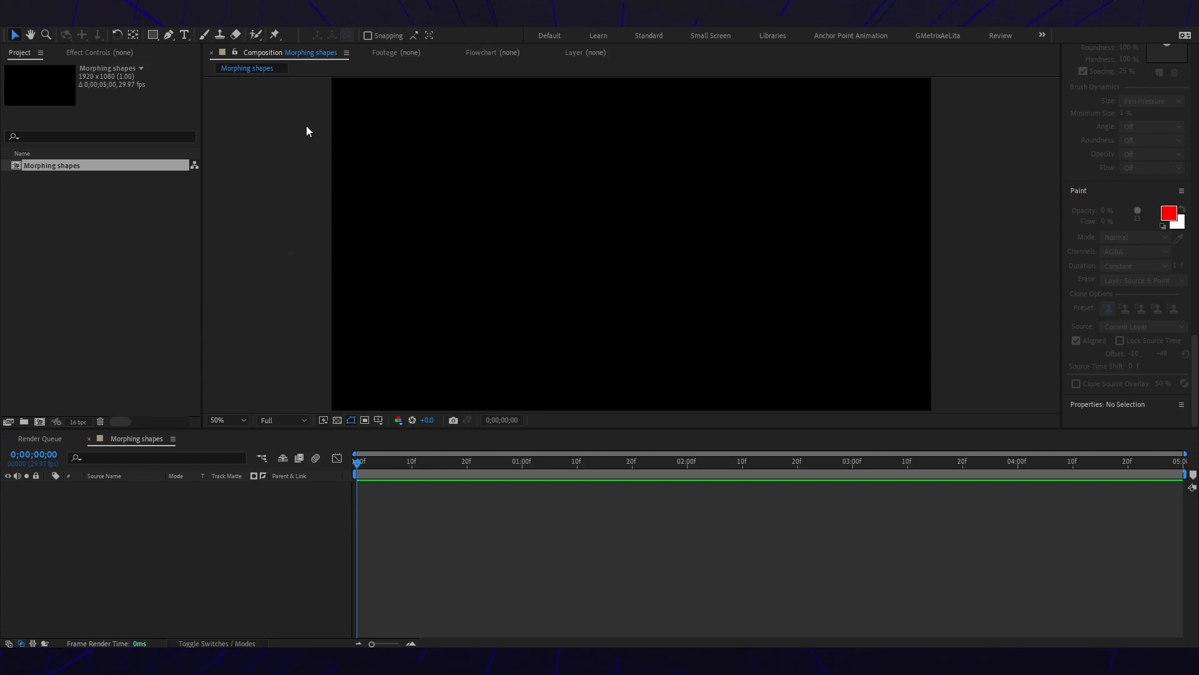
- Draw a square with the Rectangle tool in the Morphing shapes composition and centre it
{"action": "left_click", "coordinate": [153, 35]}
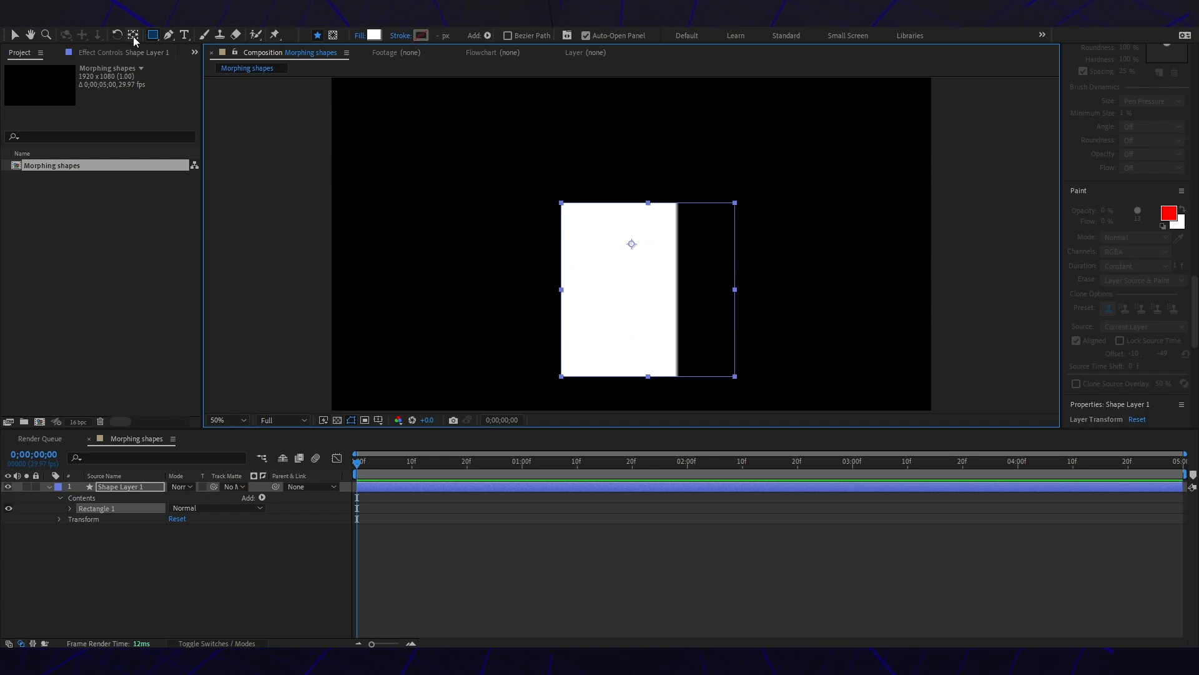
{"action": "left_click", "coordinate": [133, 35]}
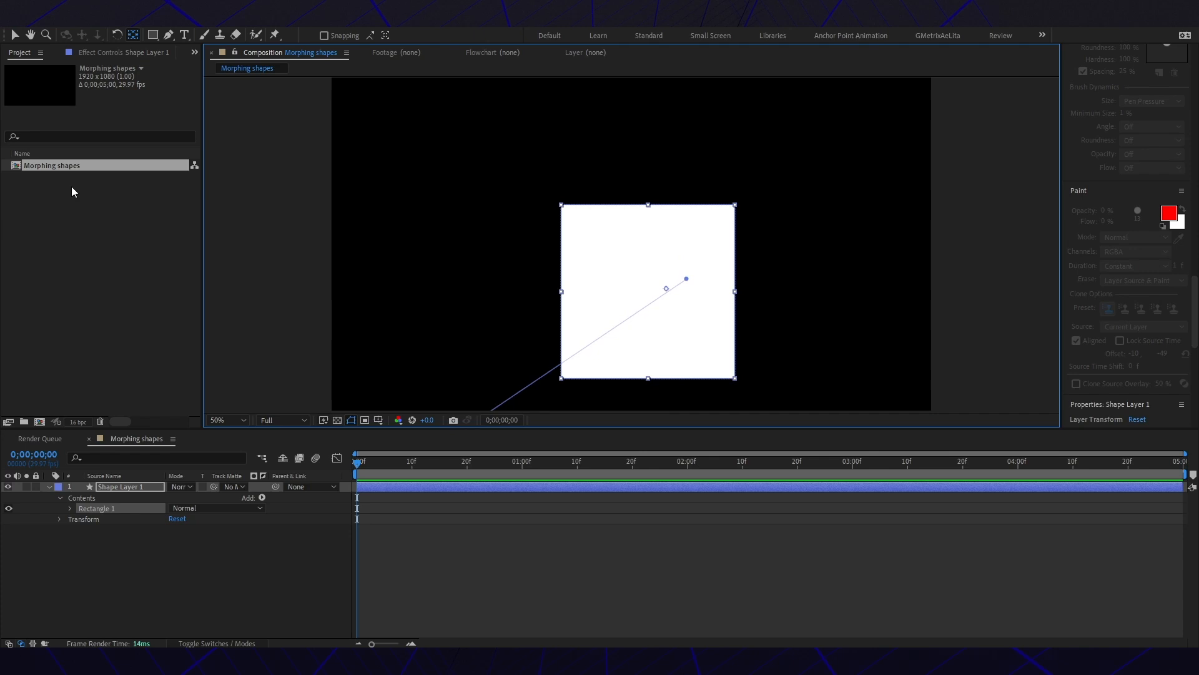
{"action": "mouse_move", "coordinate": [241, 394]}
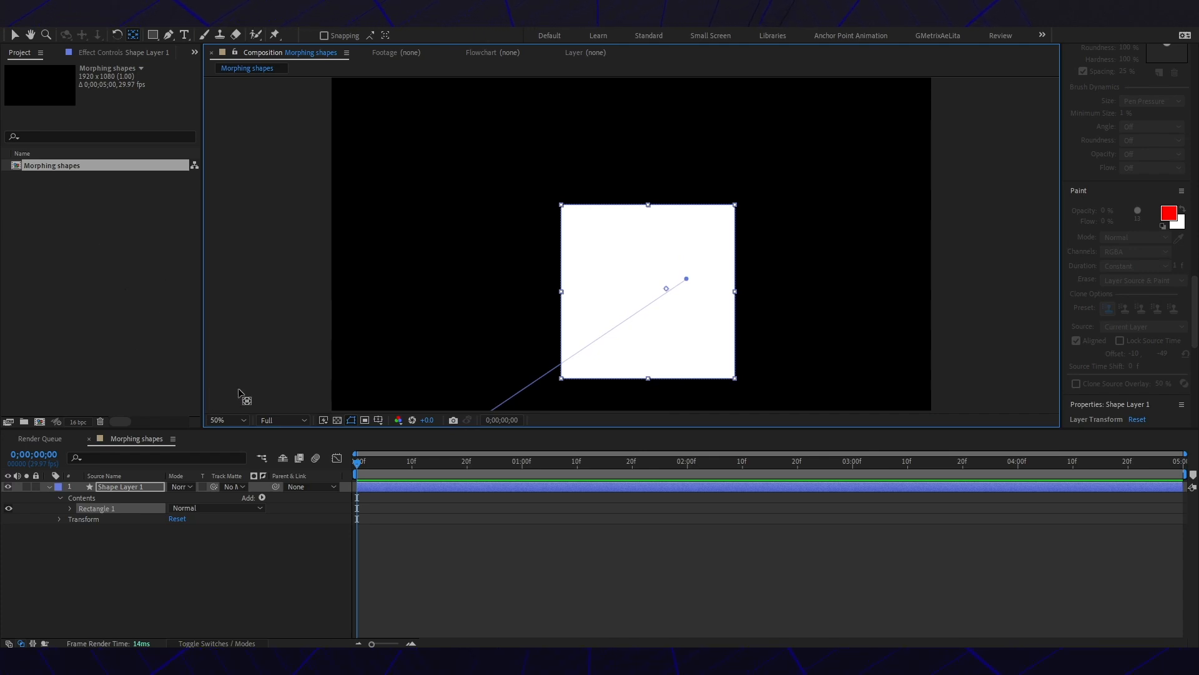
{"action": "mouse_move", "coordinate": [323, 398]}
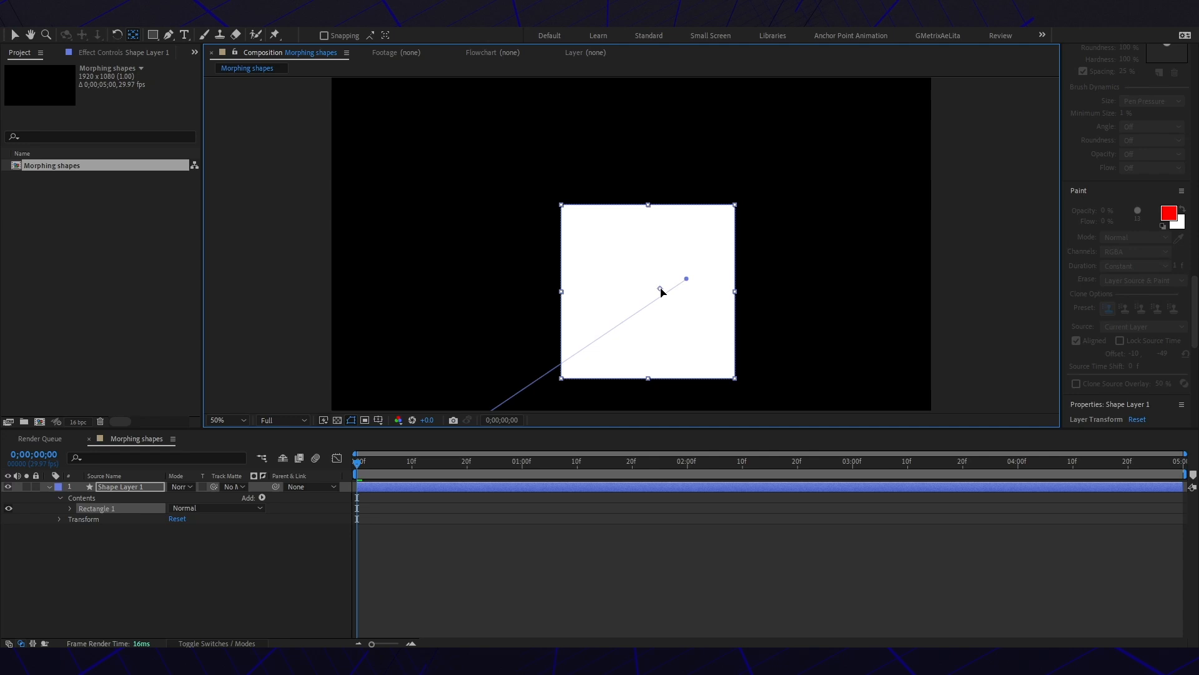
{"action": "scroll", "scroll_direction": "down", "scroll_amount": 3}
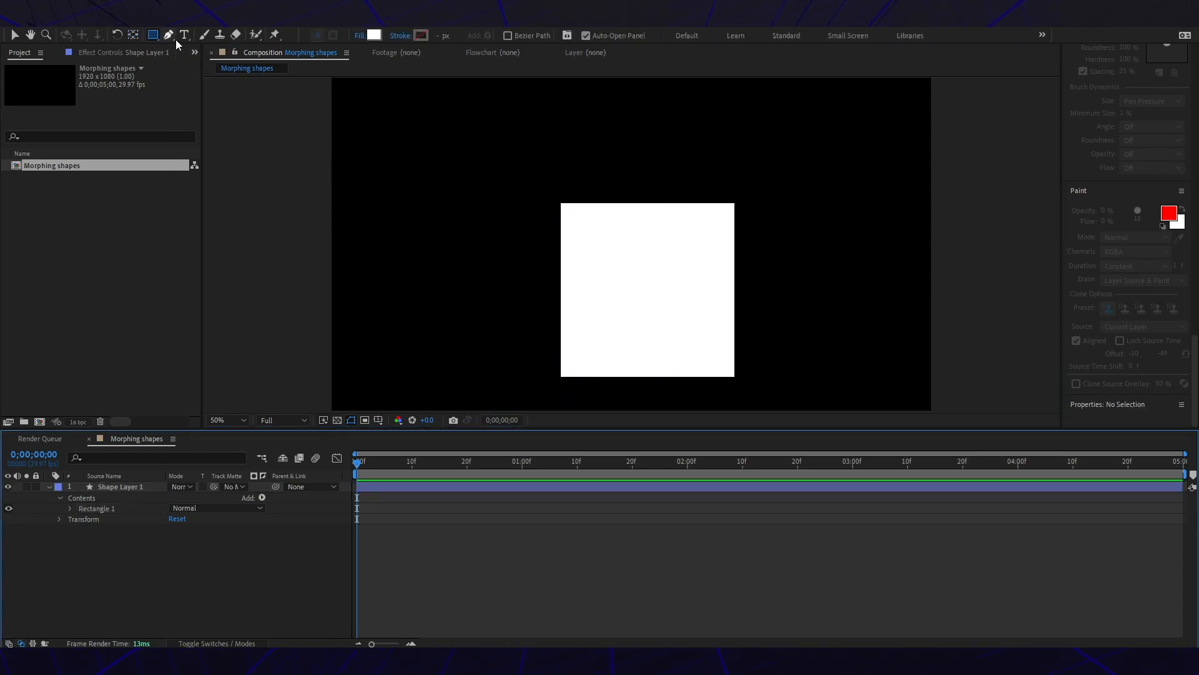
{"action": "mouse_move", "coordinate": [152, 35]}
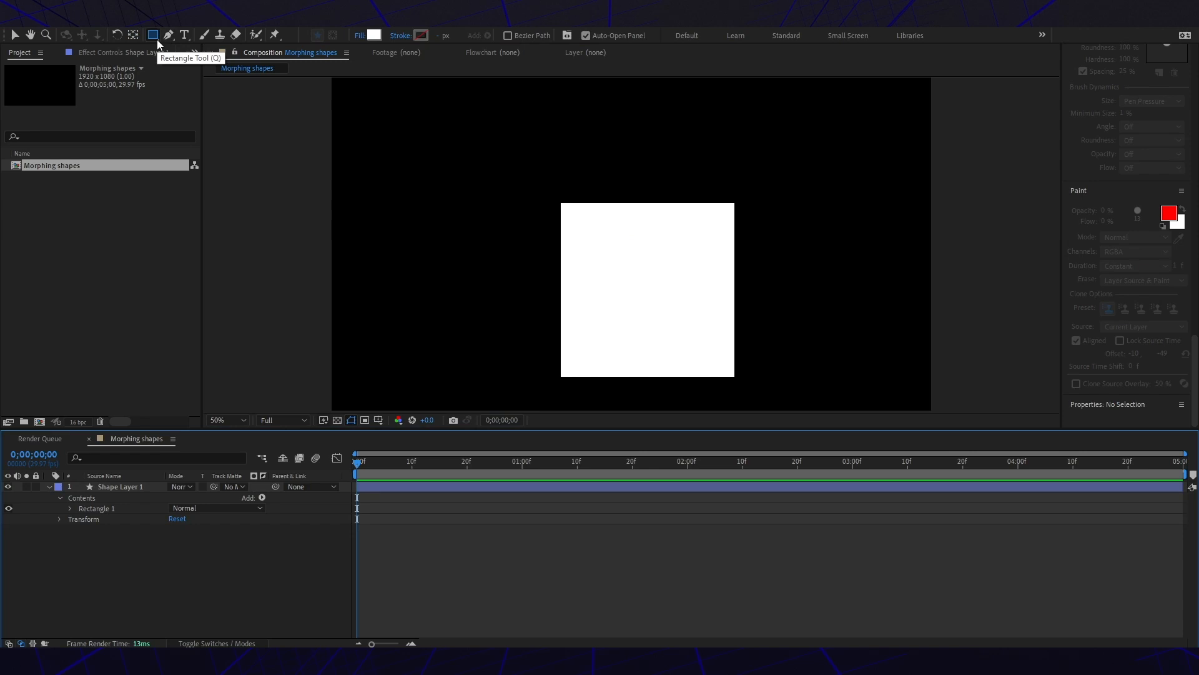
- Draw the white circle Ellipse 1 over the square with the Ellipse tool and centre it
{"action": "left_click", "coordinate": [153, 35]}
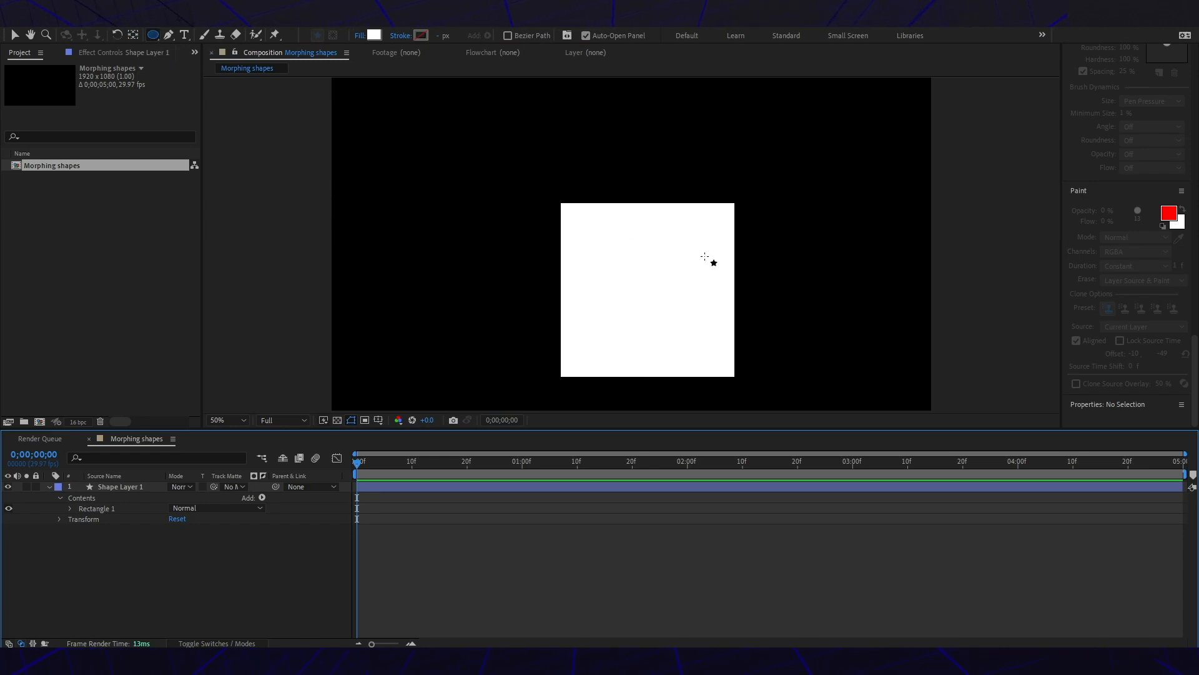
{"action": "mouse_move", "coordinate": [551, 184]}
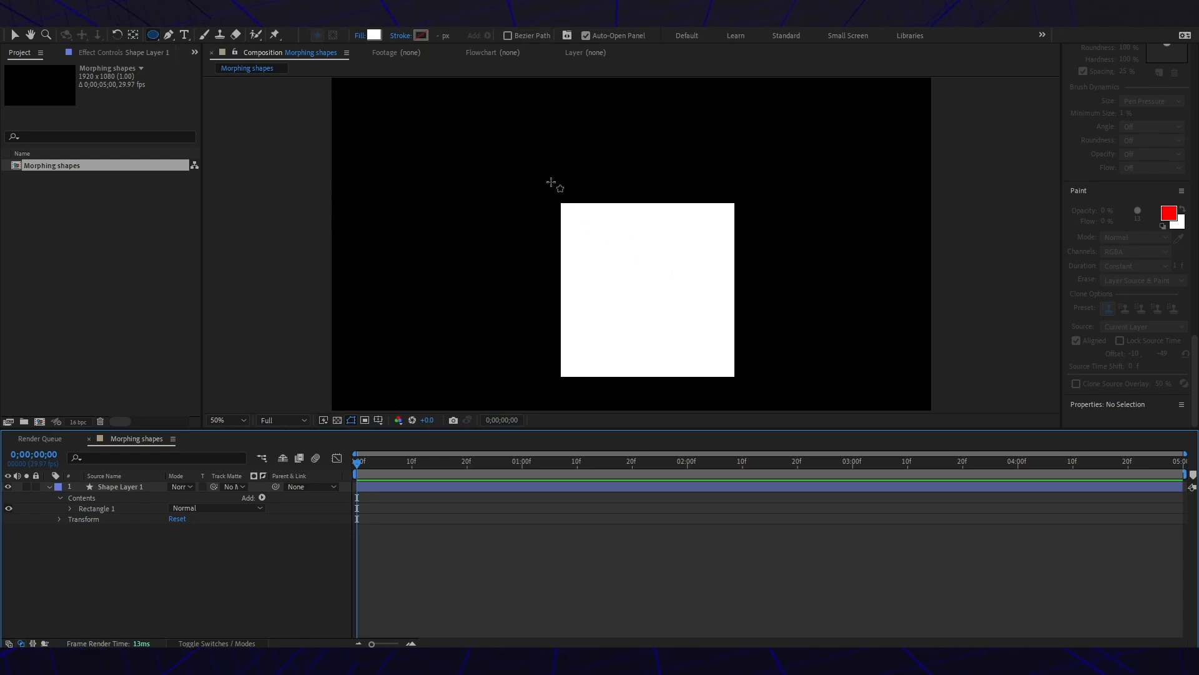
{"action": "mouse_move", "coordinate": [561, 188]}
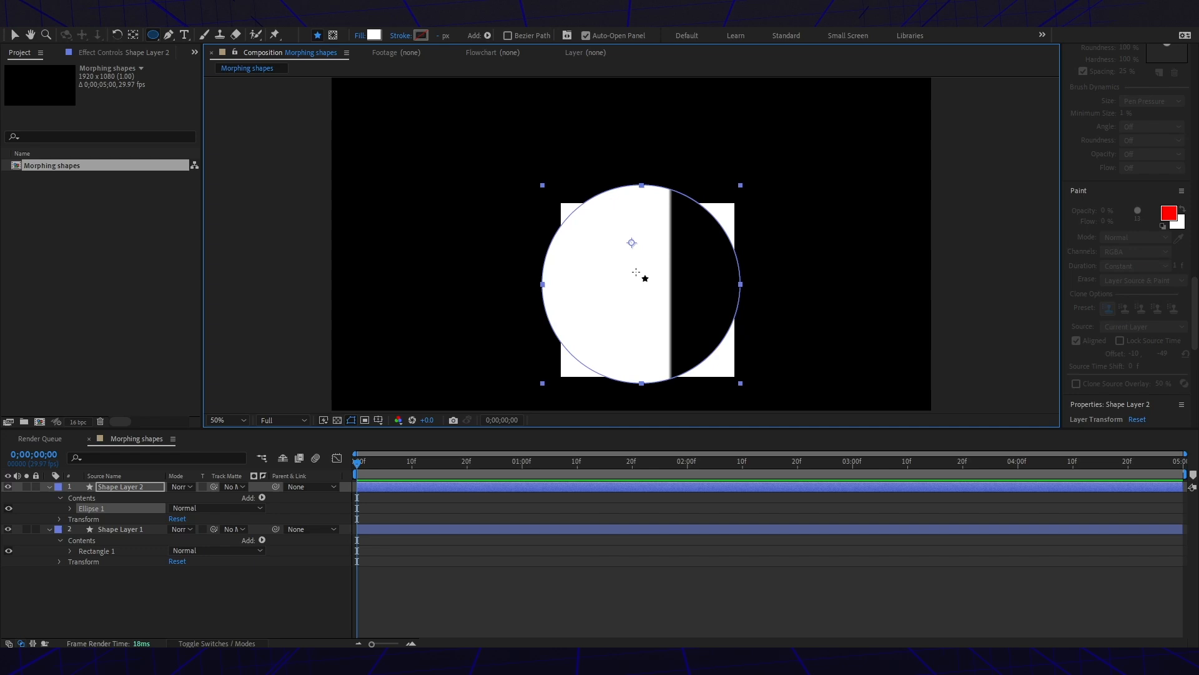
{"action": "mouse_move", "coordinate": [679, 294]}
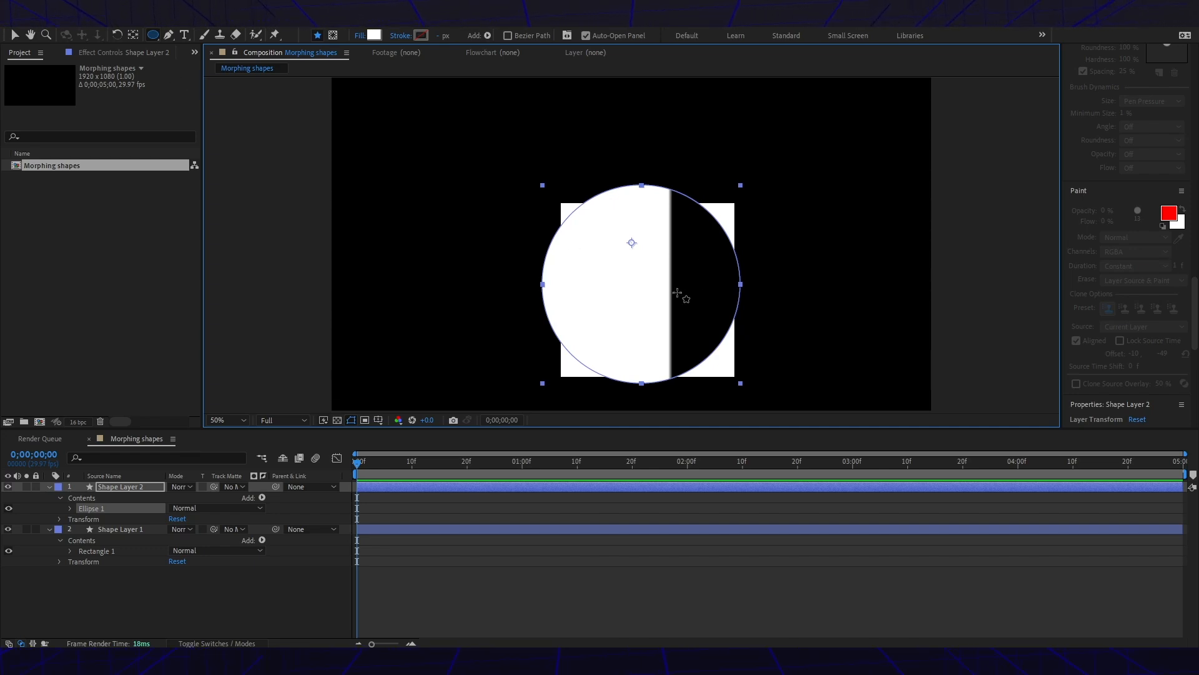
{"action": "mouse_move", "coordinate": [260, 99]}
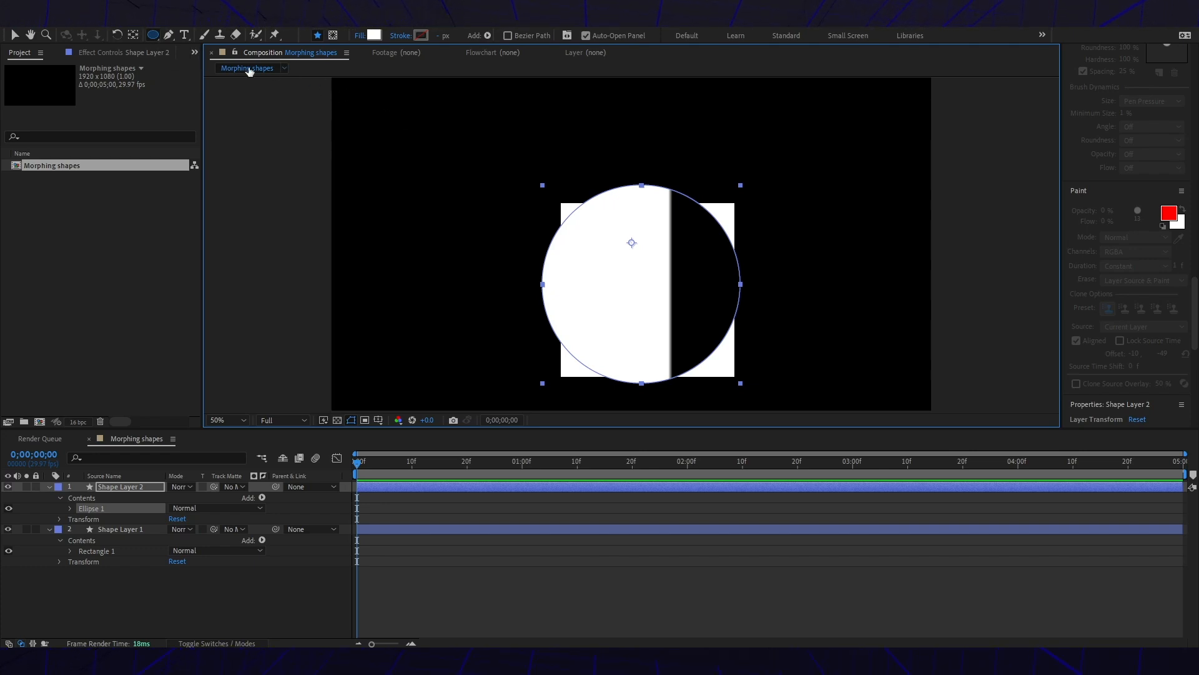
{"action": "left_click", "coordinate": [14, 35]}
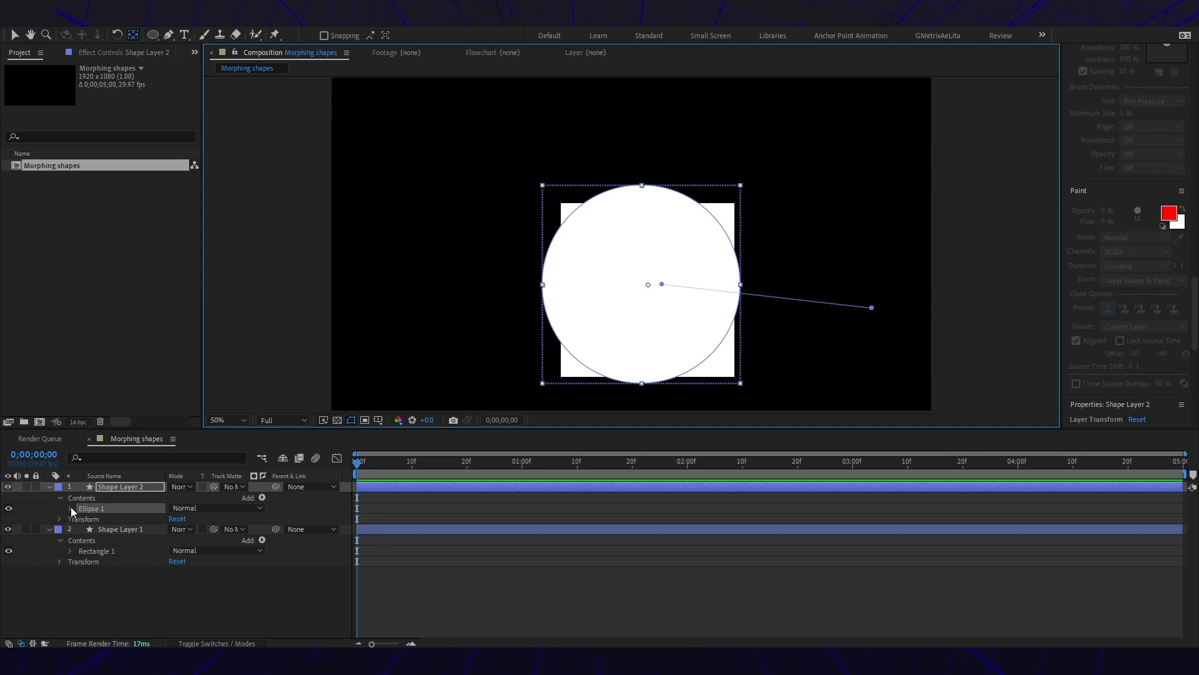
- Convert Ellipse Path 1 and Rectangle Path 1 to Bezier paths from their right-click menus
{"action": "left_click", "coordinate": [60, 508]}
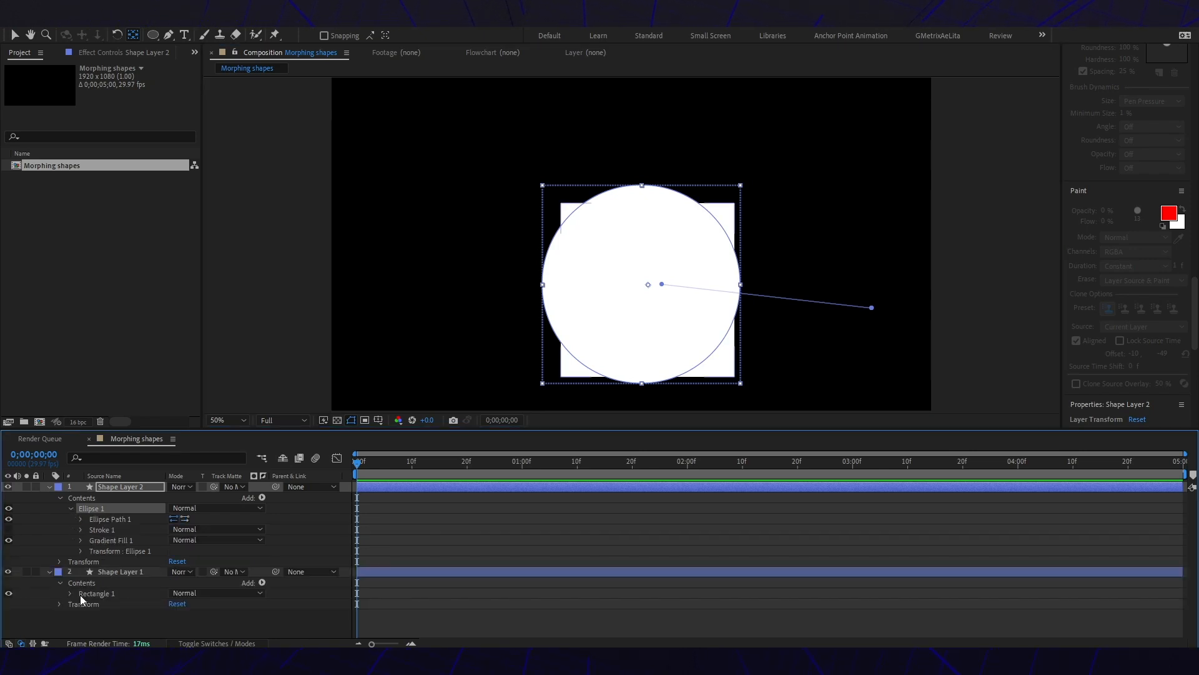
{"action": "left_click", "coordinate": [61, 593]}
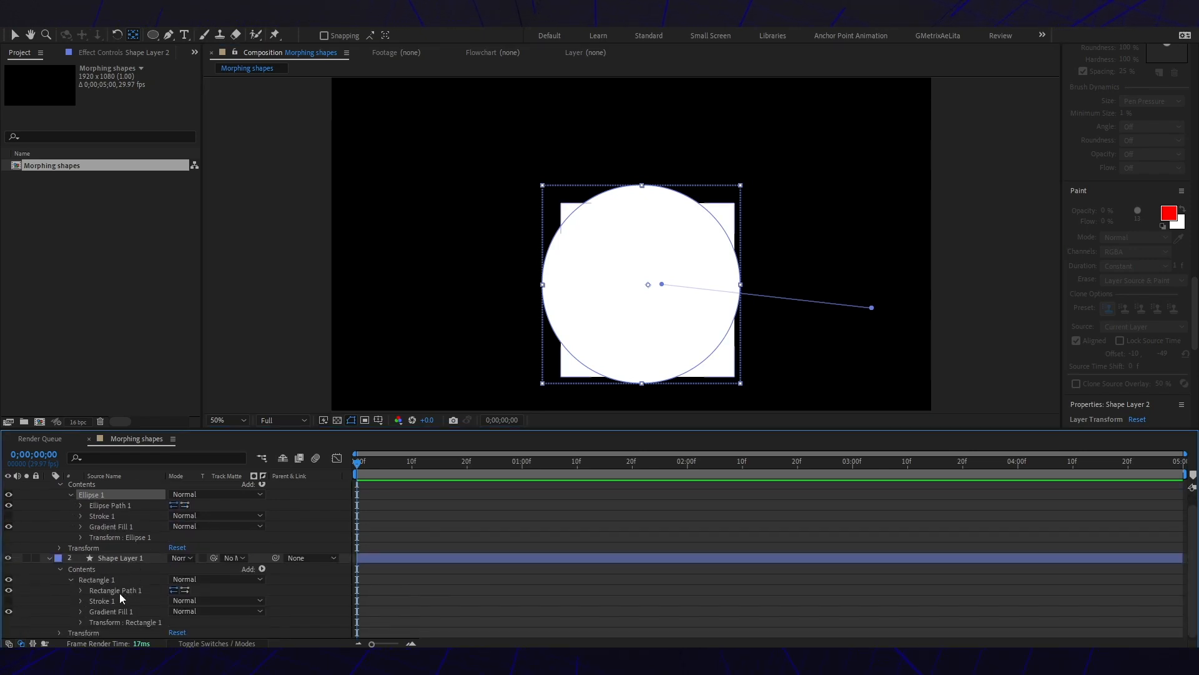
{"action": "left_click", "coordinate": [109, 505]}
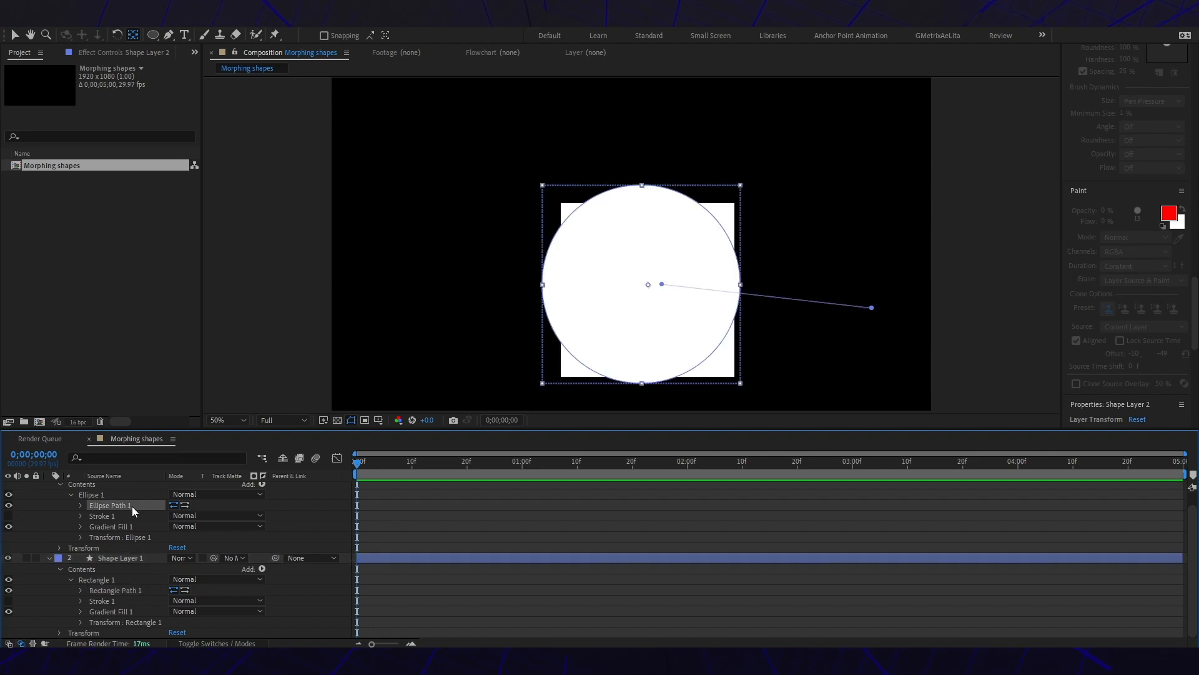
{"action": "right_click", "coordinate": [109, 504]}
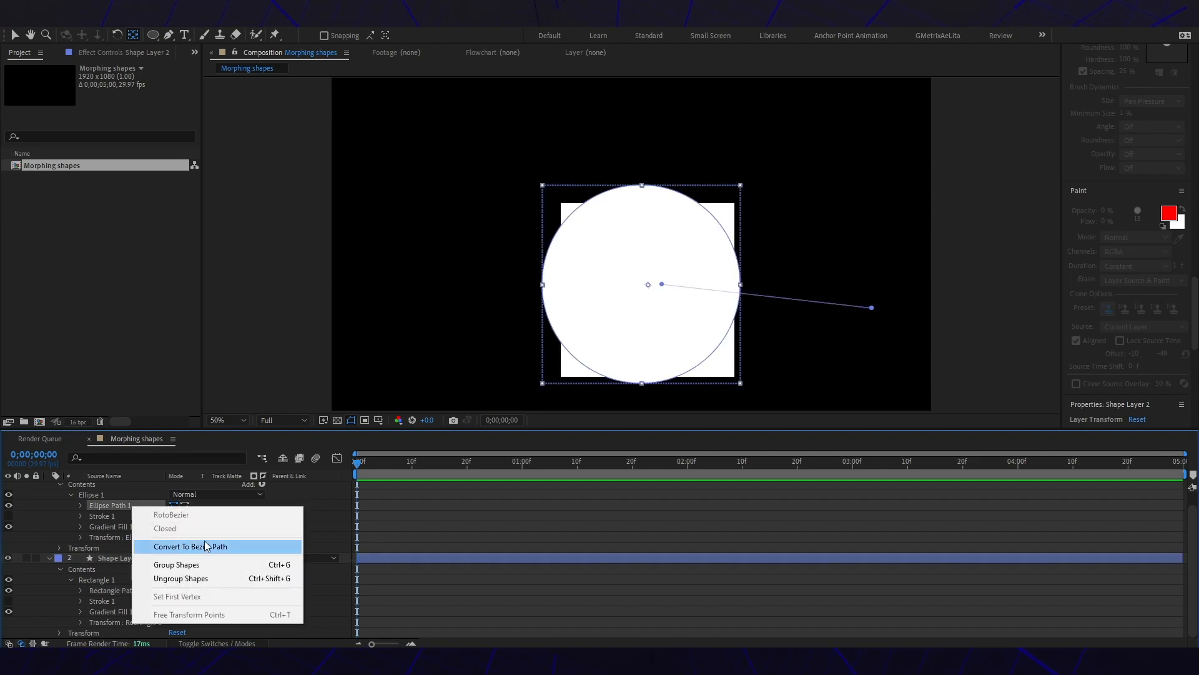
{"action": "left_click", "coordinate": [190, 546]}
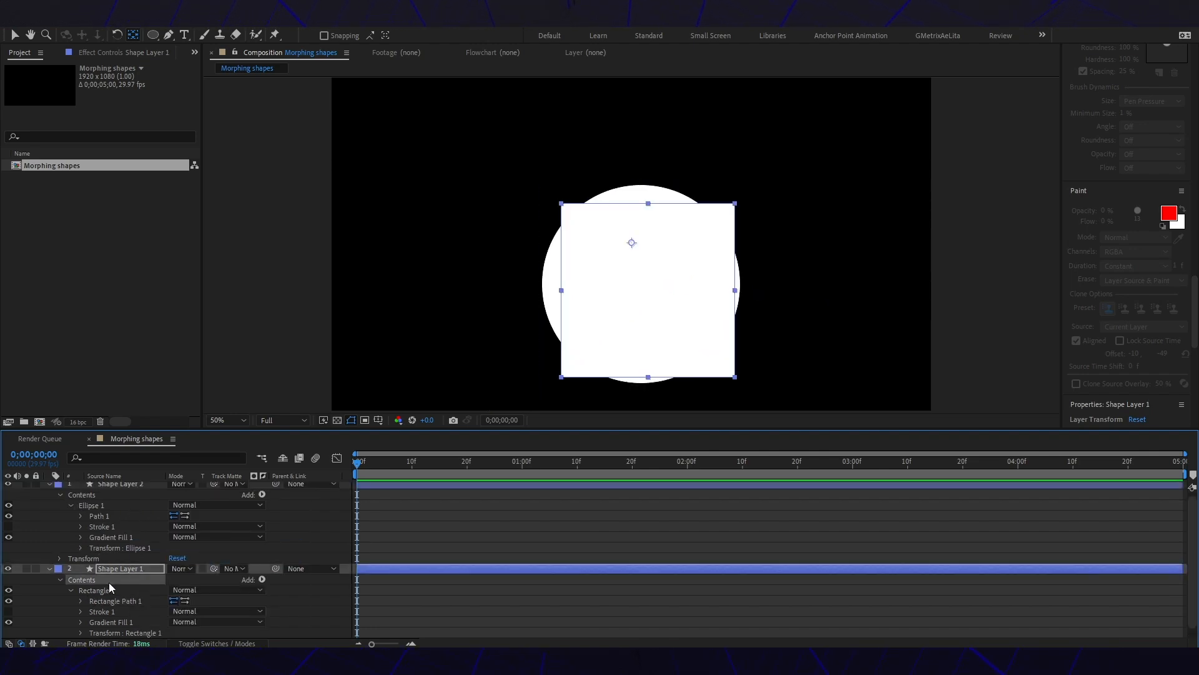
{"action": "right_click", "coordinate": [109, 587]}
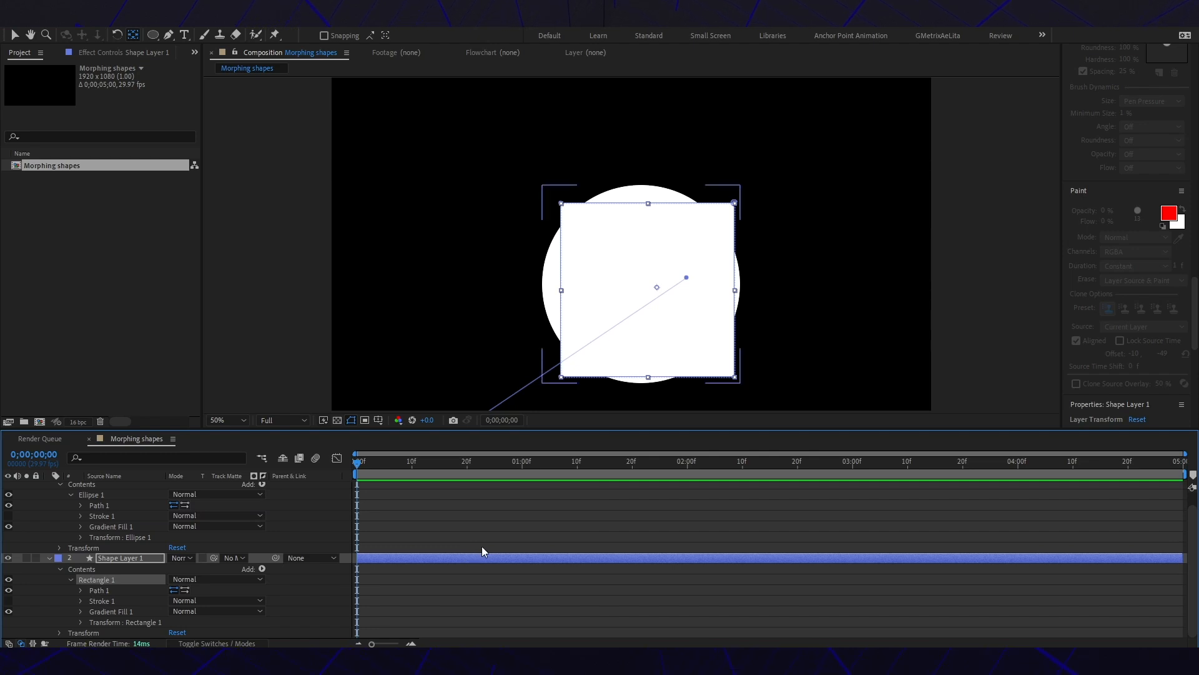
{"action": "mouse_move", "coordinate": [363, 535]}
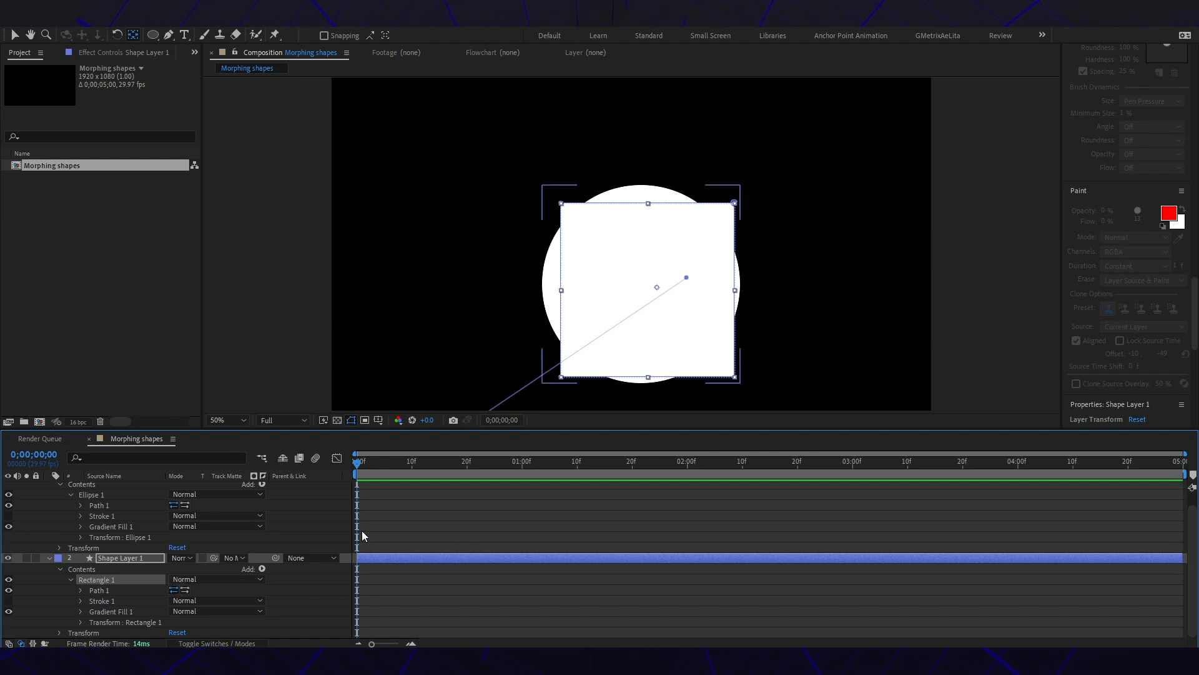
- Expand Path 1 and set Path stopwatch keyframes at 0;00;00;00 on both layers
{"action": "left_click", "coordinate": [79, 590]}
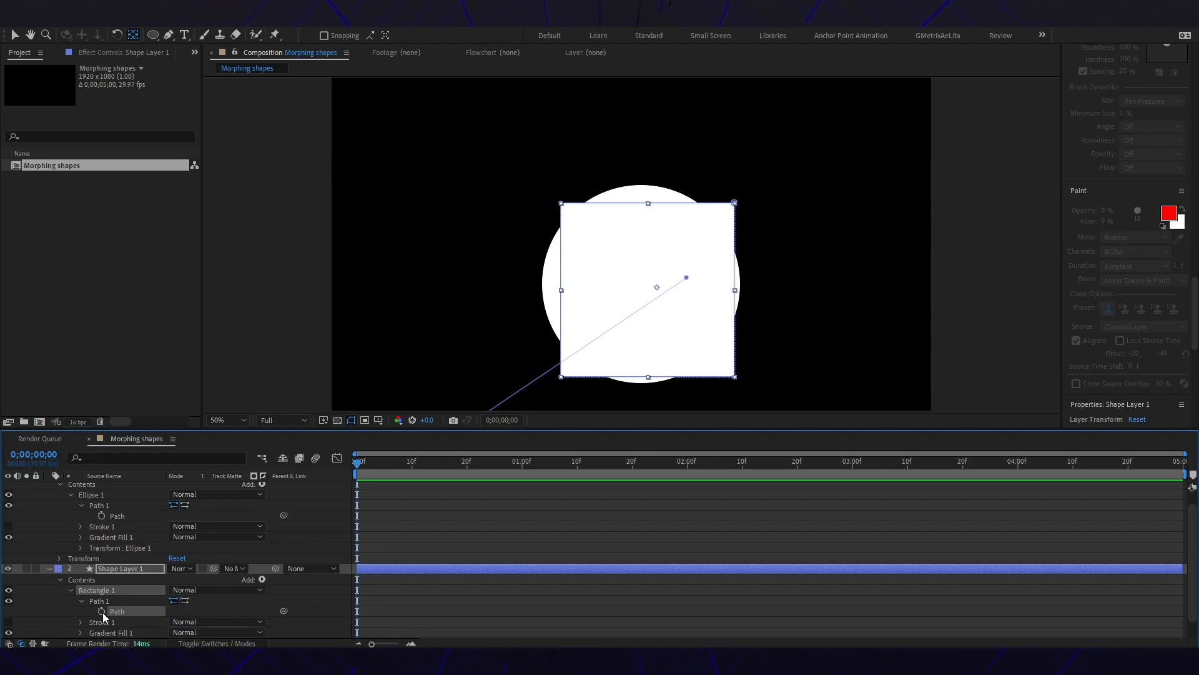
{"action": "left_click", "coordinate": [102, 610]}
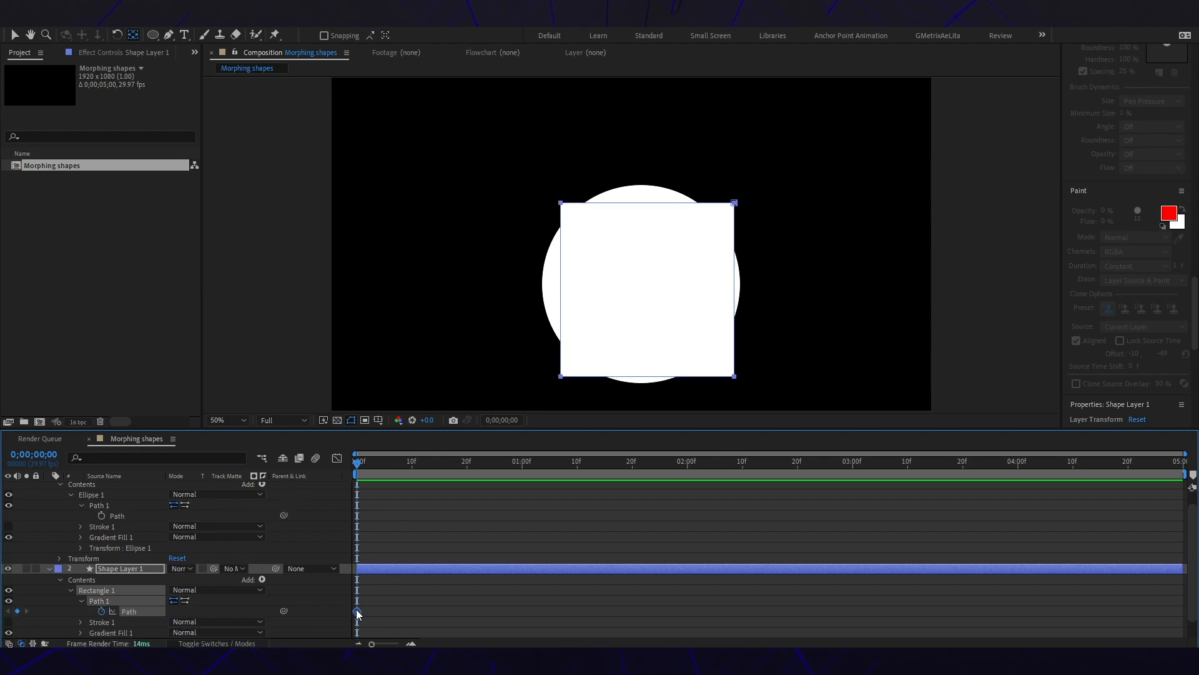
{"action": "mouse_move", "coordinate": [355, 612]}
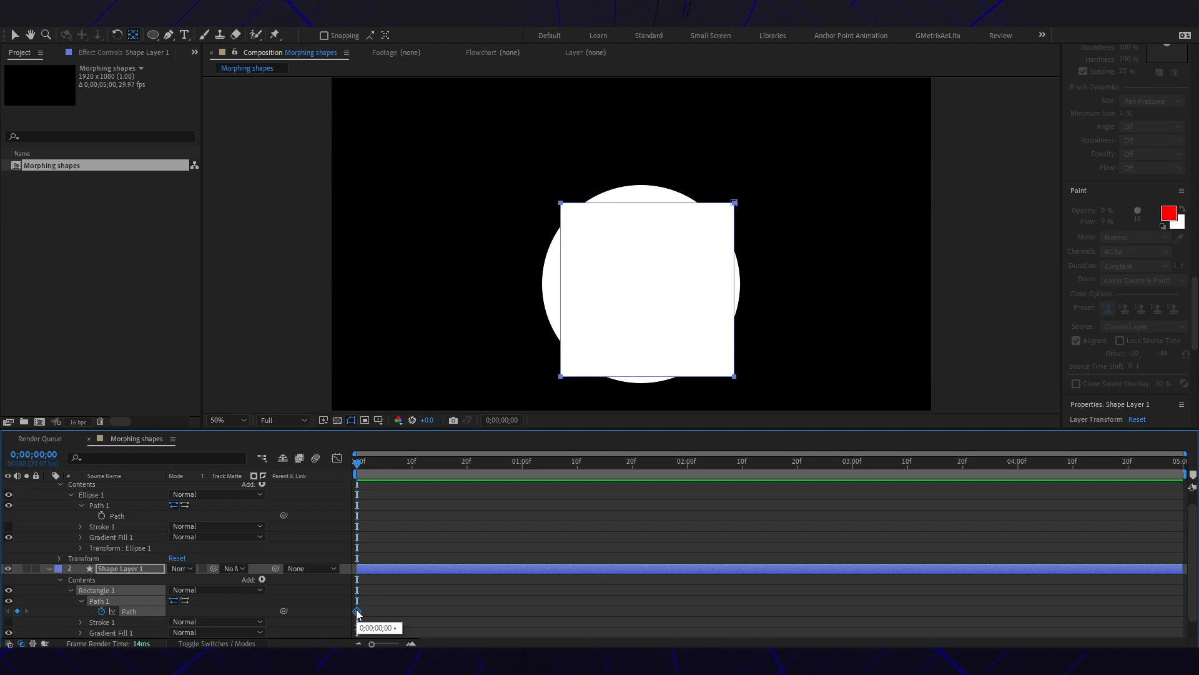
{"action": "mouse_move", "coordinate": [359, 517]}
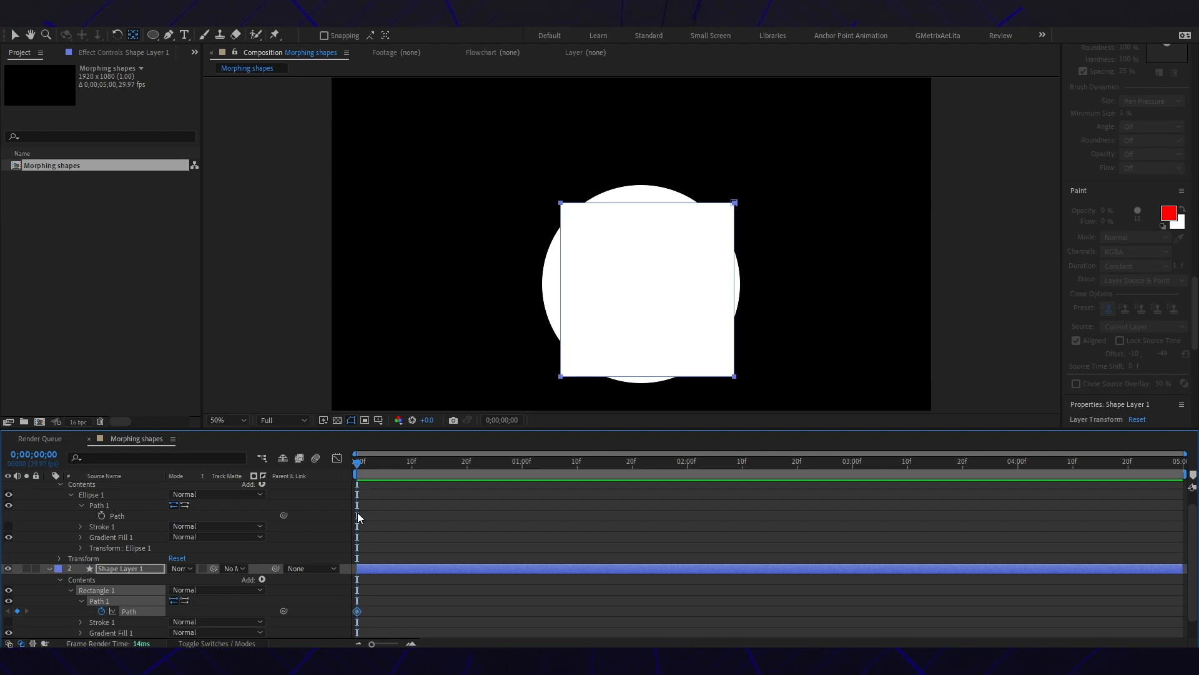
{"action": "mouse_move", "coordinate": [312, 493]}
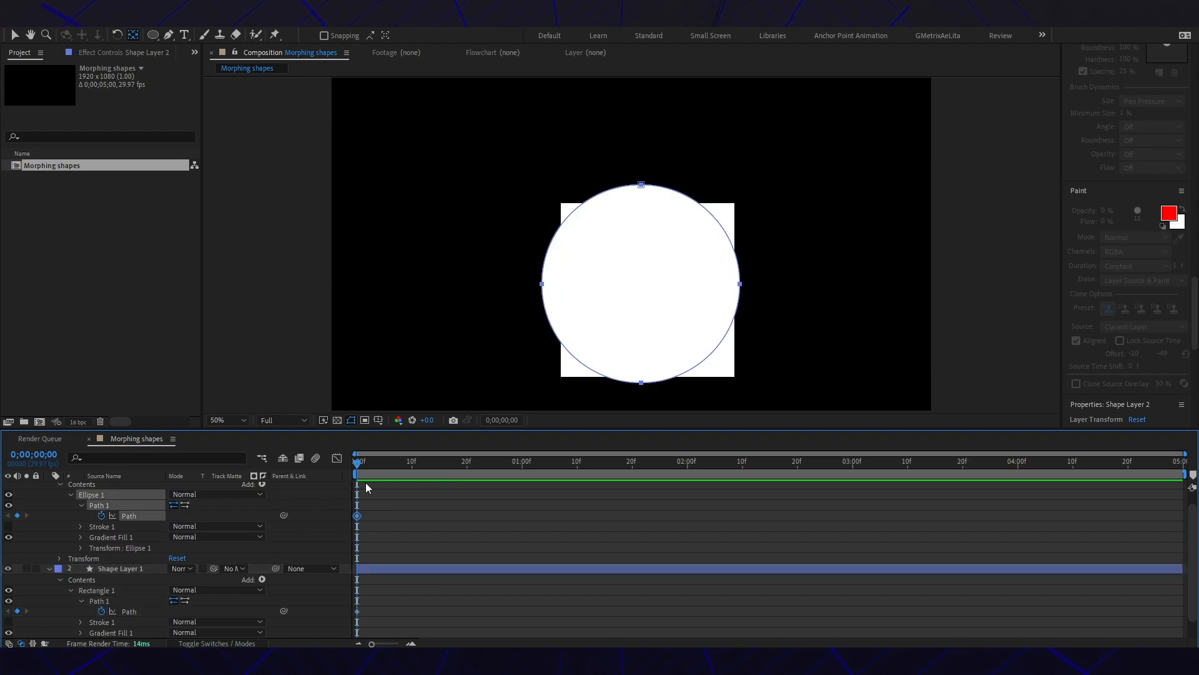
{"action": "left_click", "coordinate": [619, 461]}
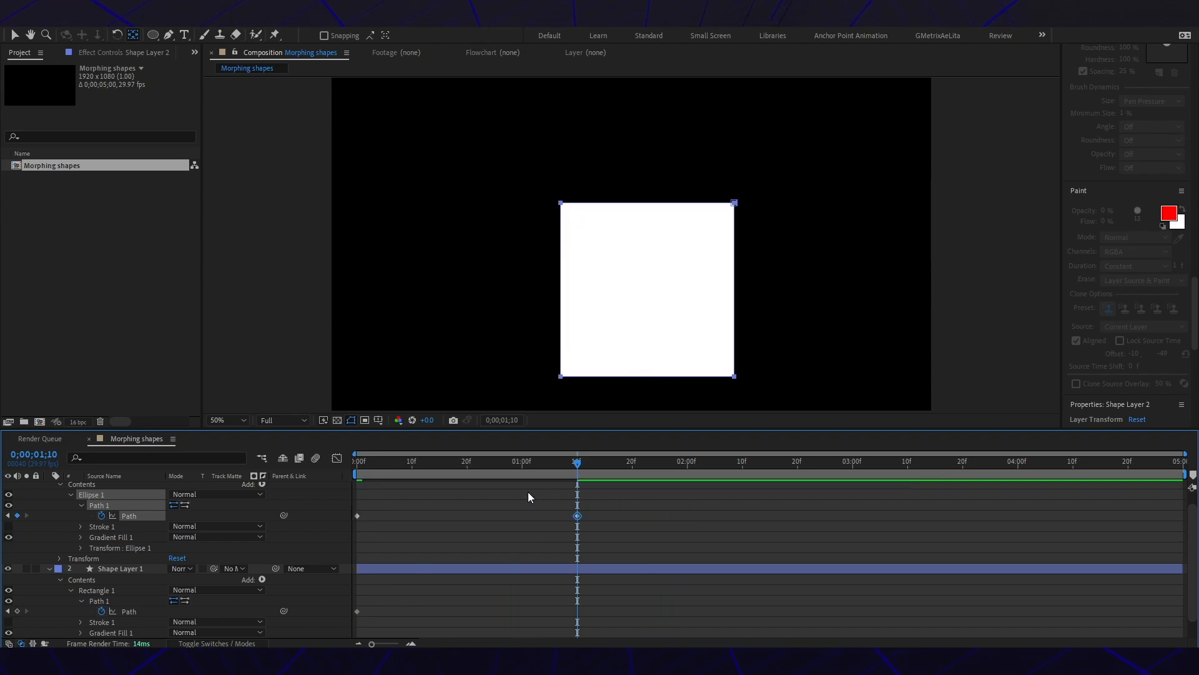
{"action": "mouse_move", "coordinate": [116, 579]}
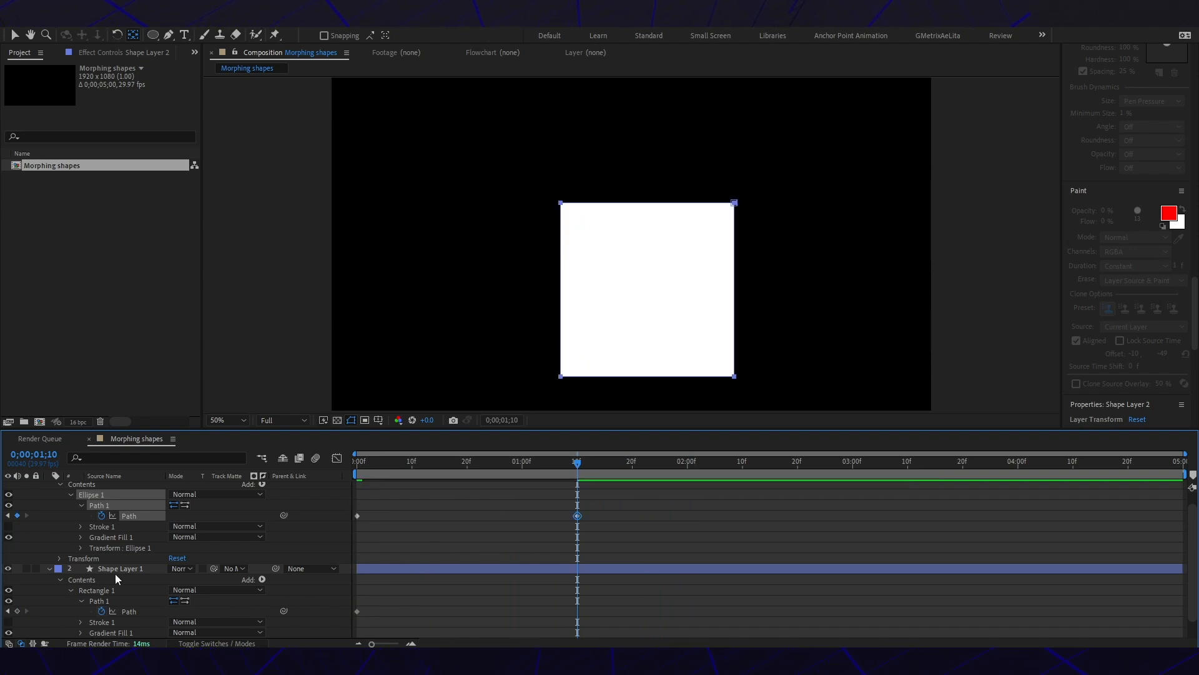
- Select the square's shape layer at 0;00;01;10 to copy its Path keyframe
{"action": "left_click", "coordinate": [121, 568]}
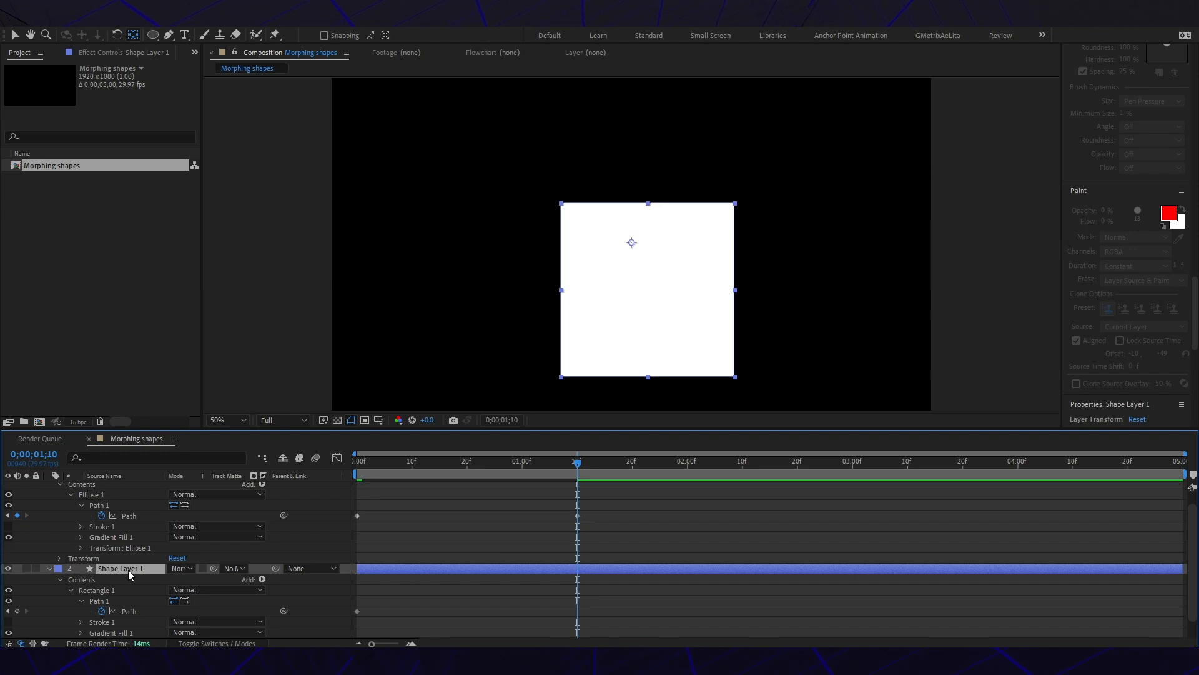